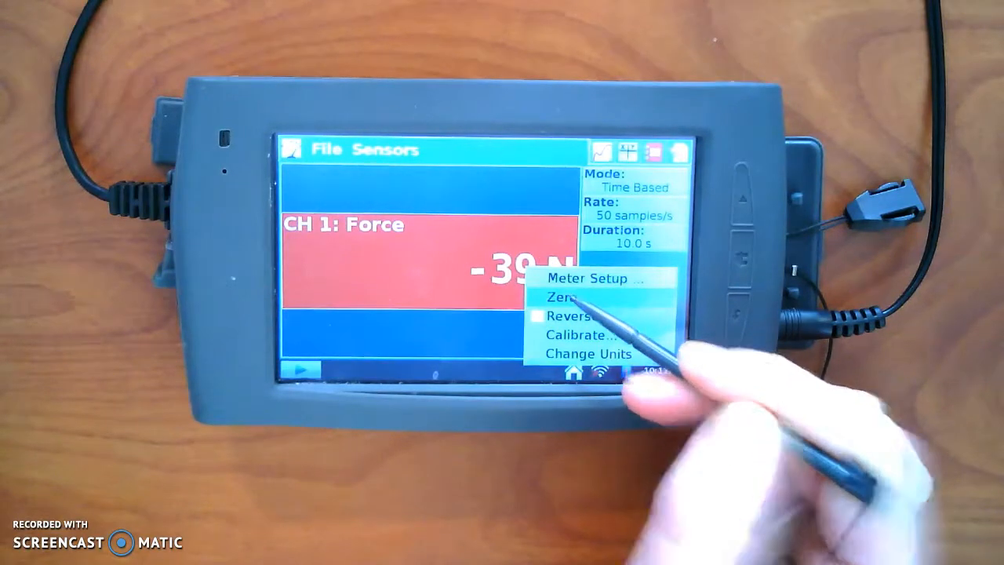
Step: Zero the CH 1 force sensor reading from its meter menu
{"action": "left_click", "coordinate": [557, 300]}
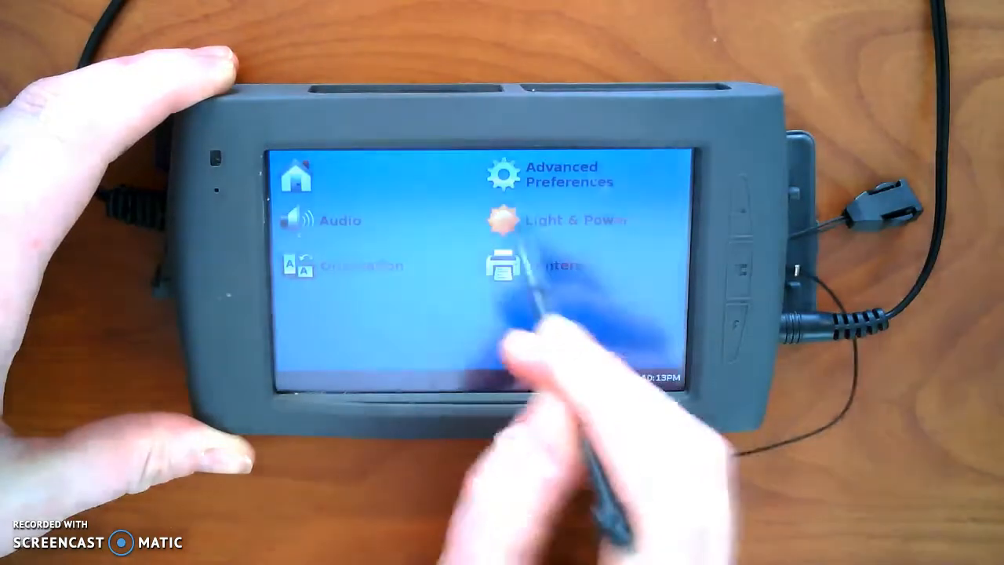
Step: Enter the Light & Power section of the settings screen
{"action": "left_click", "coordinate": [502, 220]}
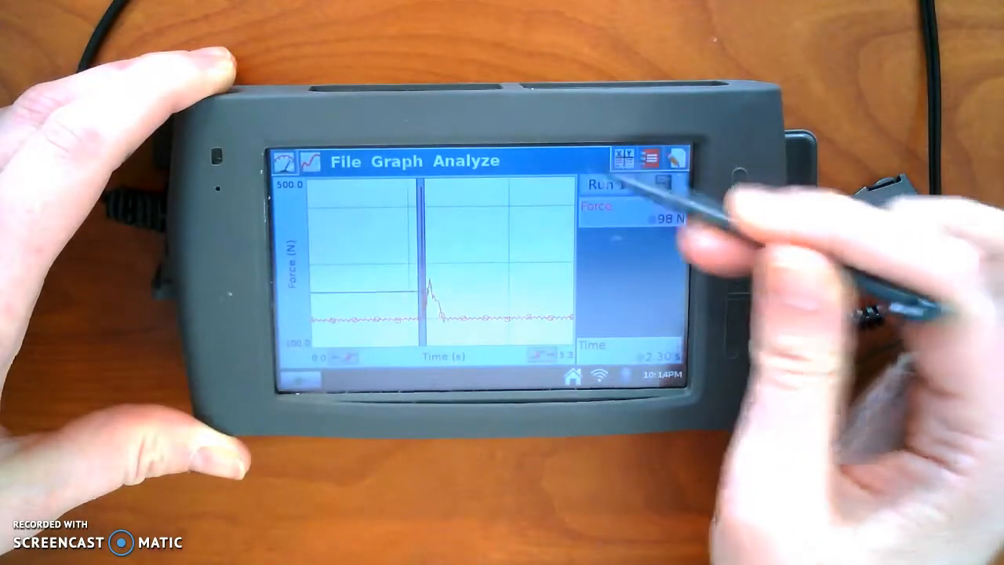
{"action": "left_click", "coordinate": [623, 160]}
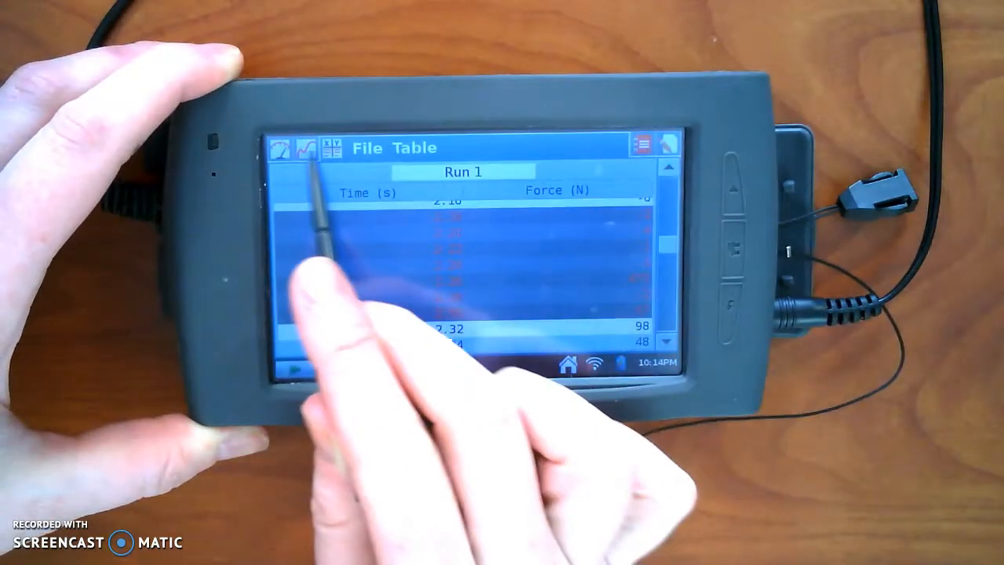
{"action": "left_click", "coordinate": [306, 147]}
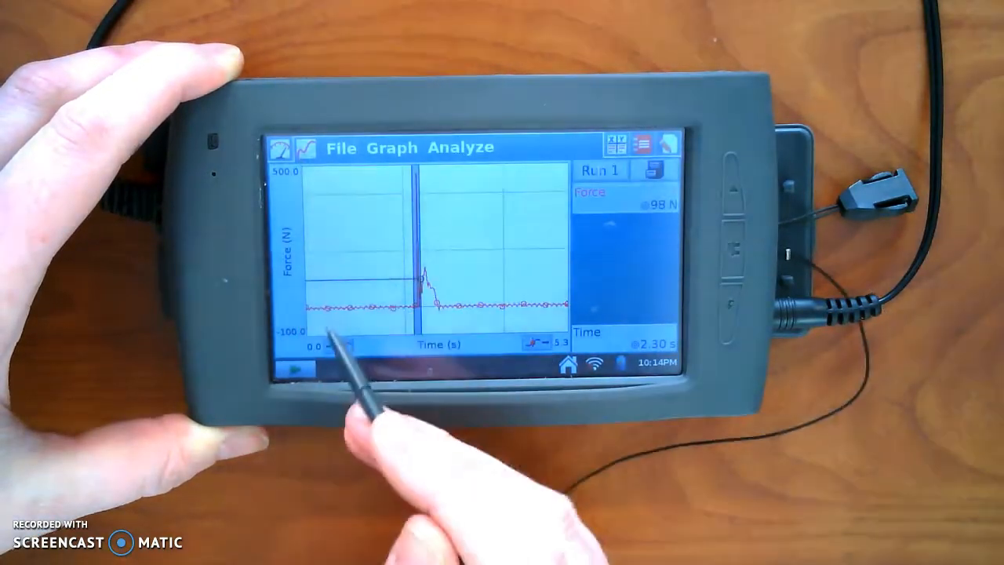